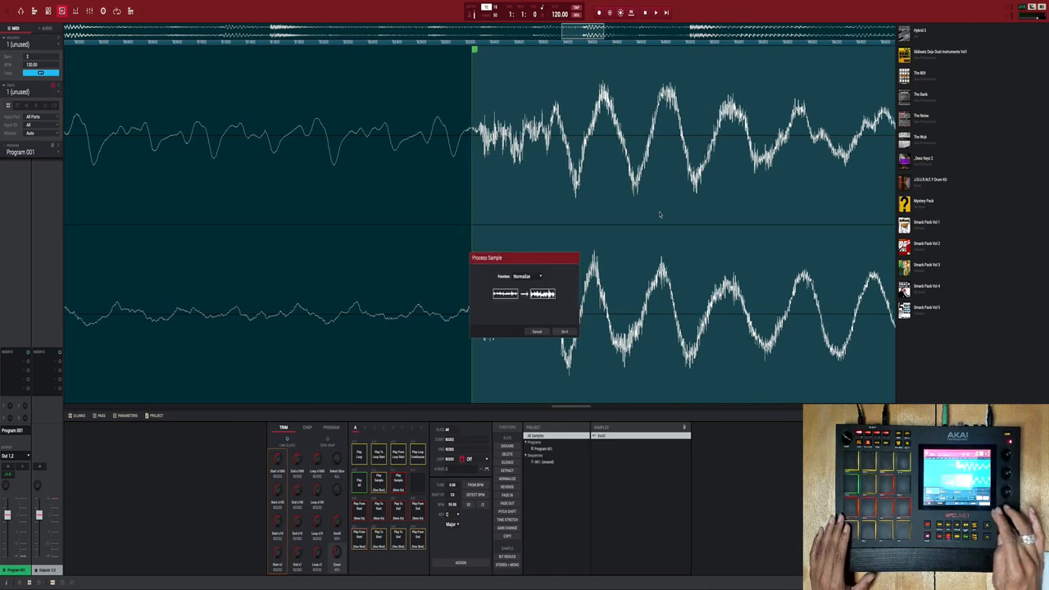
# Step: Discard audio outside the kick's start and end points, then normalize the trimmed sample
pyautogui.click(528, 276)
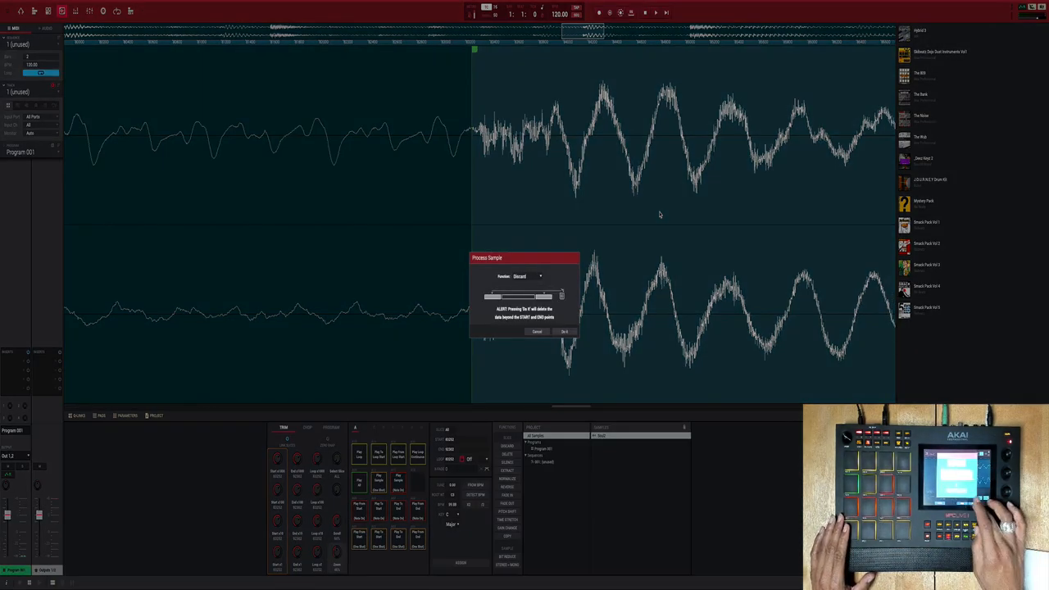
pyautogui.click(564, 331)
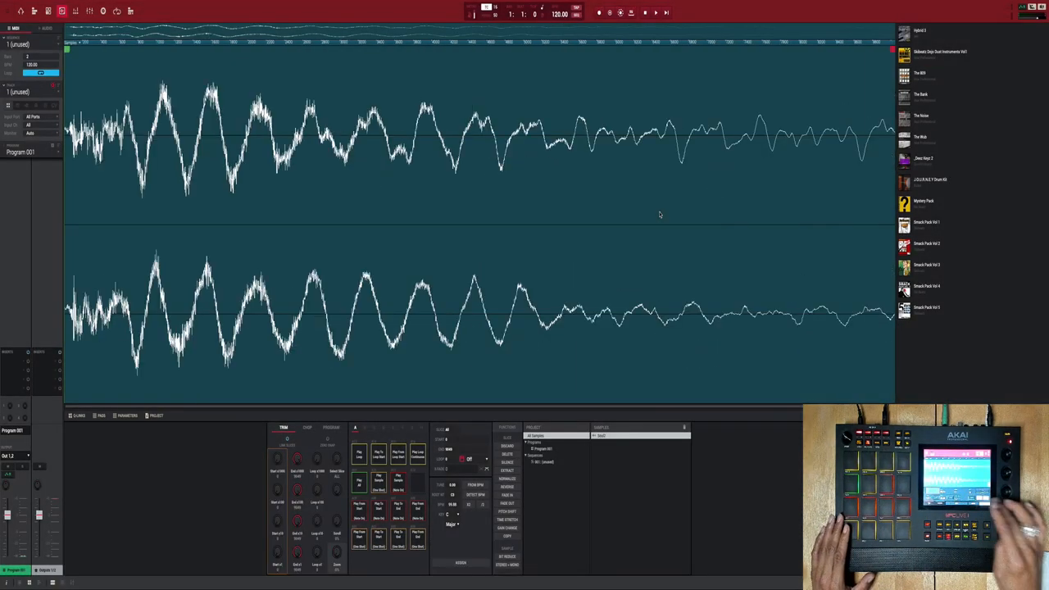
pyautogui.click(507, 479)
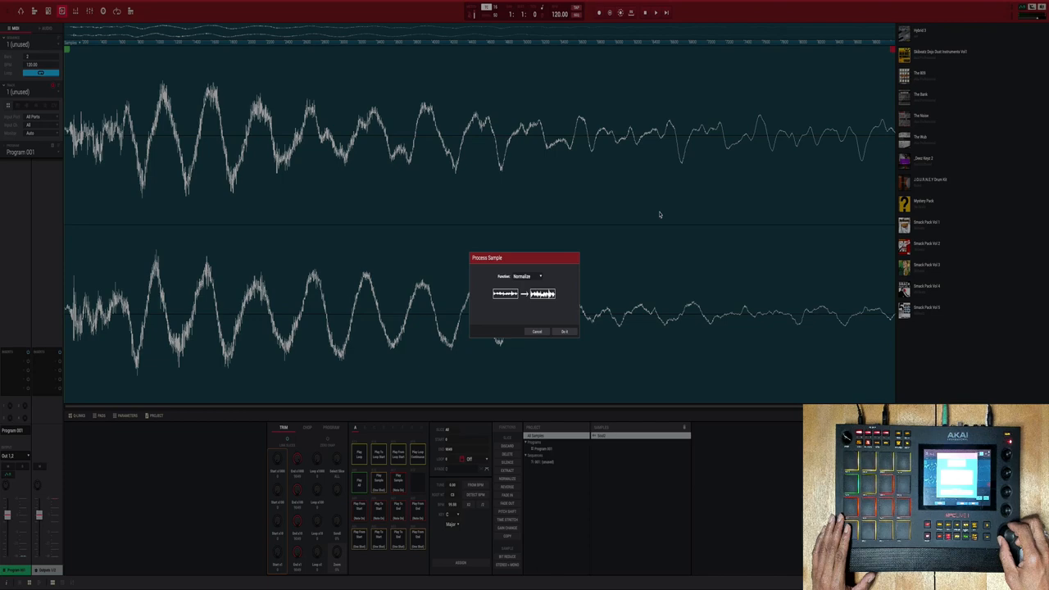
pyautogui.click(564, 331)
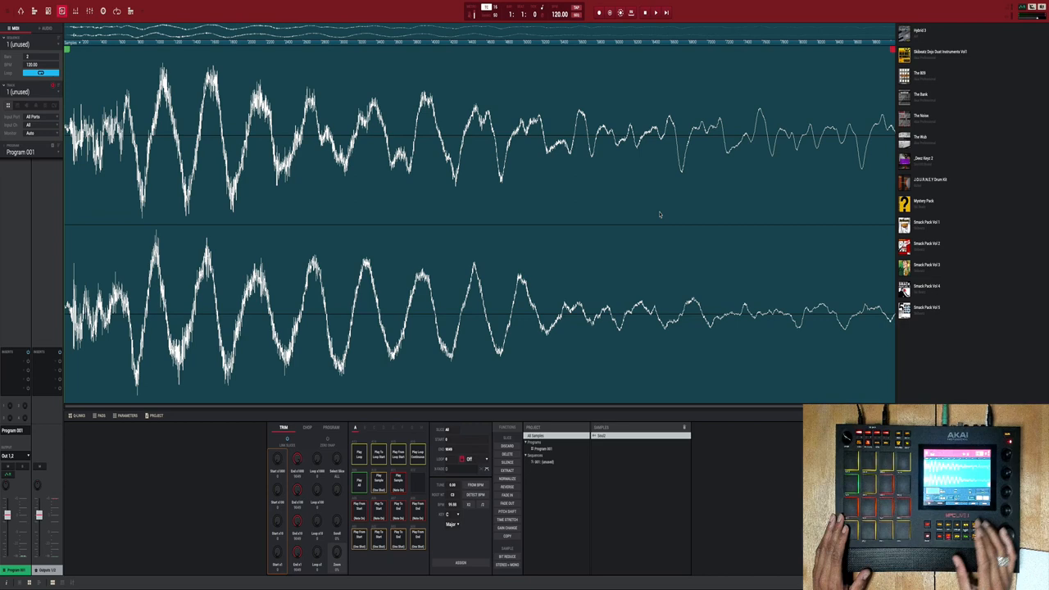
# Step: Bring up the pad program's Filter/Envelope page showing the Low 8 filter
pyautogui.click(331, 426)
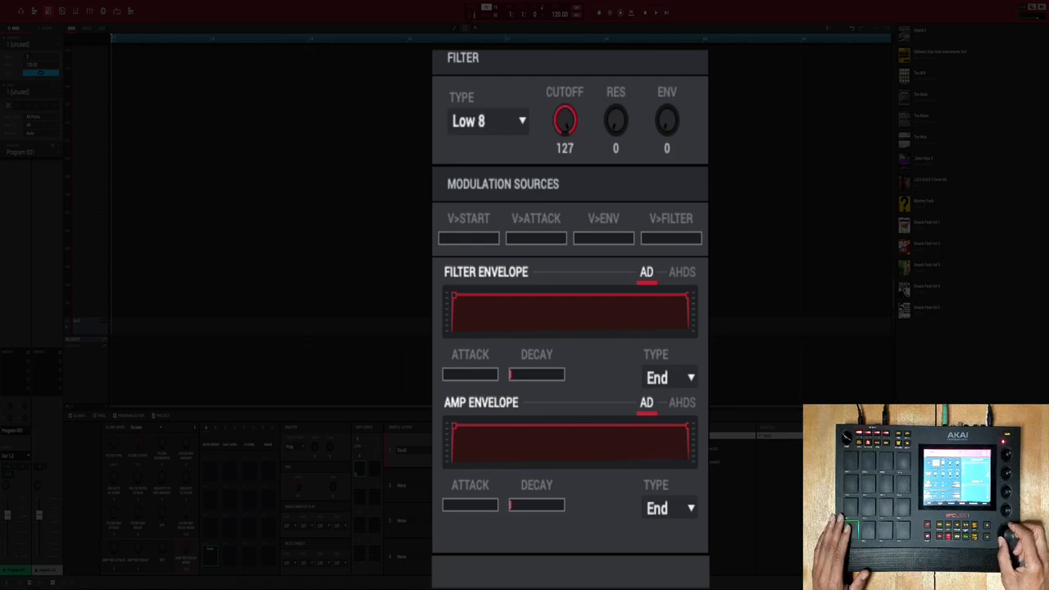
# Step: Cycle the filter type from Low 8 through Low 4 to Low 6
pyautogui.click(488, 121)
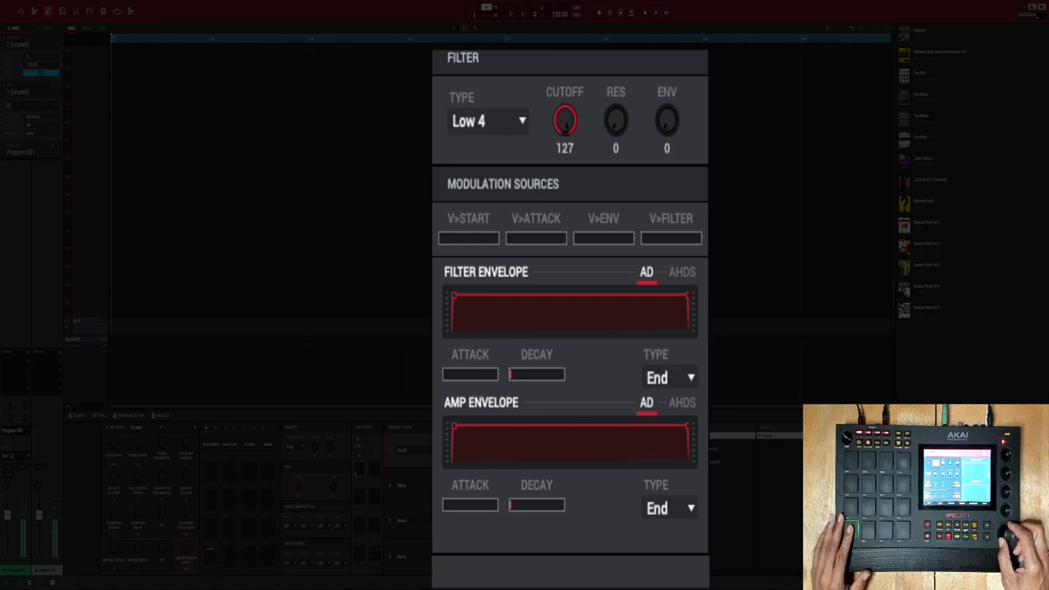
pyautogui.click(488, 122)
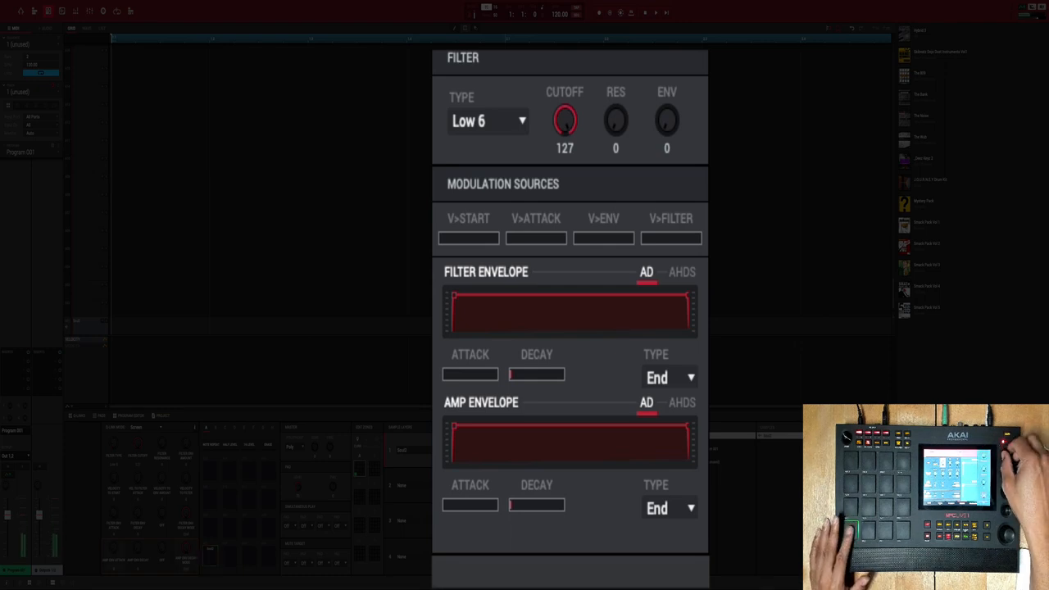
# Step: Lower the Low 6 filter cutoff to 28 and raise the envelope amount to 127
pyautogui.moveTo(564, 121); pyautogui.dragTo(564, 134)
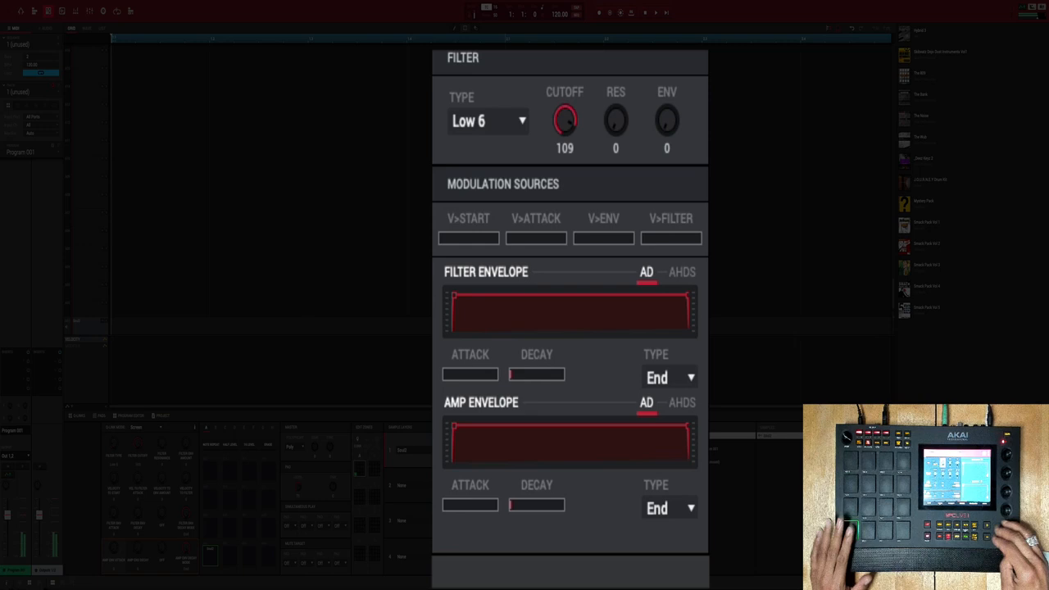
pyautogui.moveTo(564, 121); pyautogui.dragTo(564, 145)
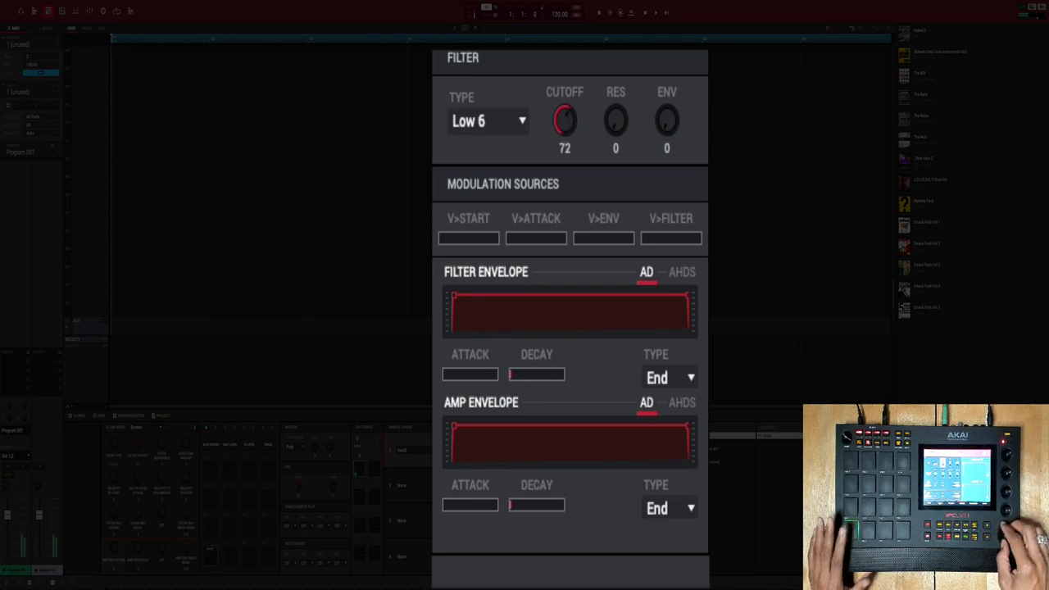
pyautogui.moveTo(564, 122); pyautogui.dragTo(564, 147)
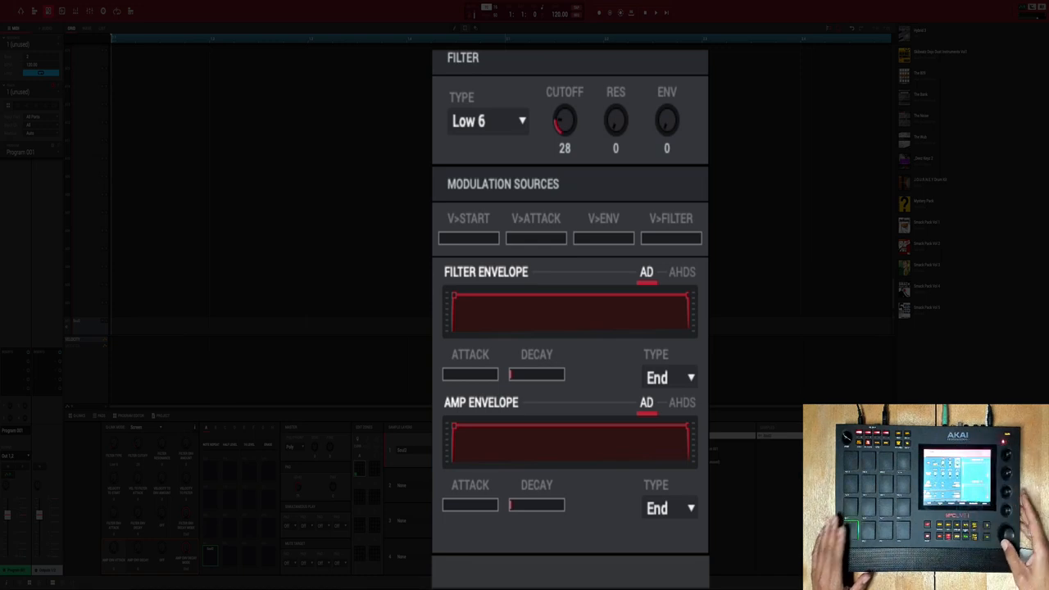
pyautogui.moveTo(666, 121); pyautogui.dragTo(666, 98)
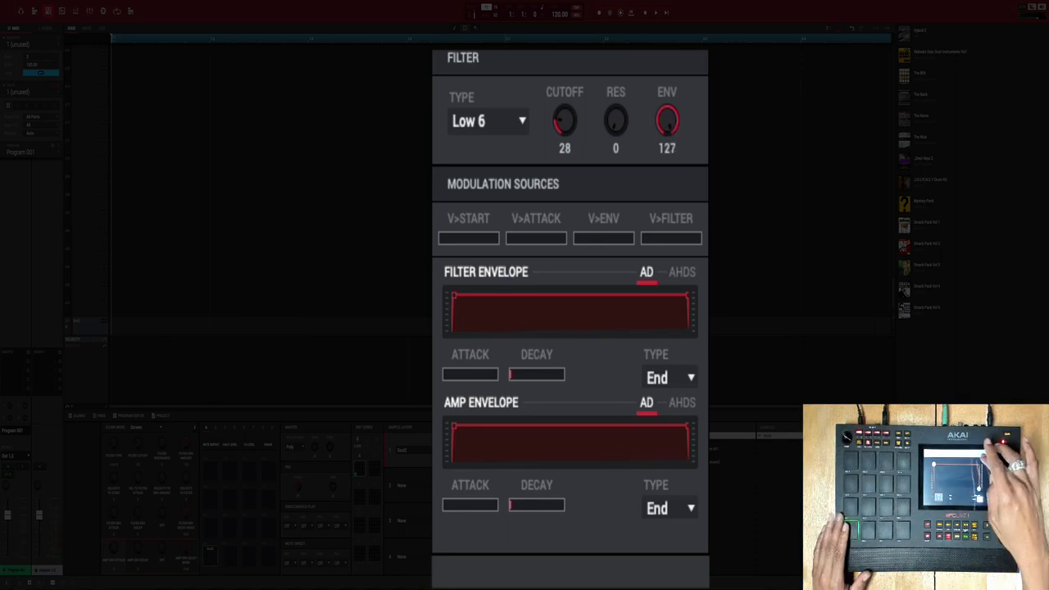
# Step: Switch the filter envelope from AD to the AHDS shape
pyautogui.click(682, 272)
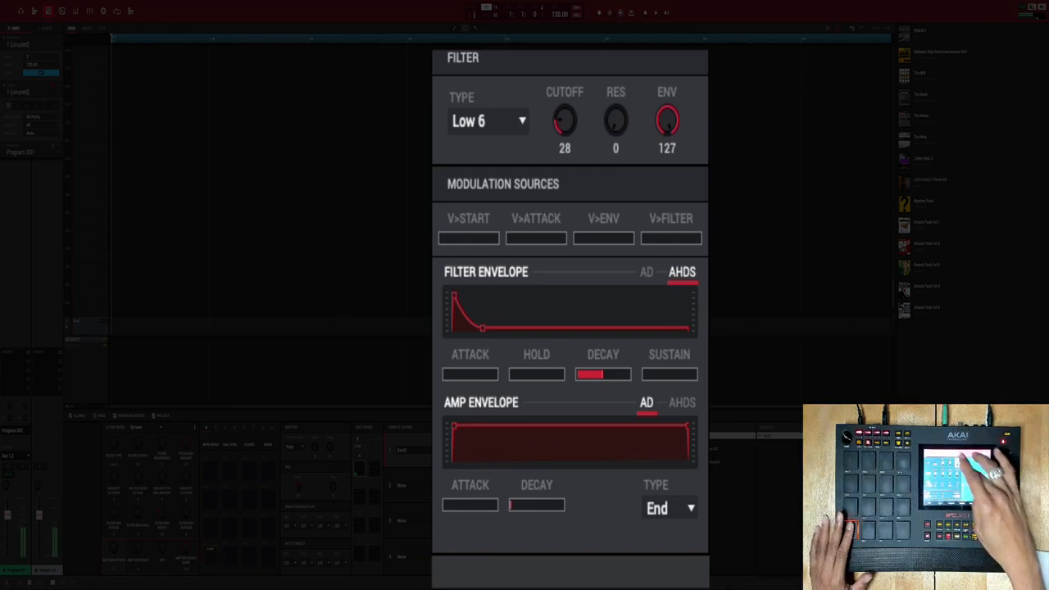
# Step: Reduce the filter envelope amount to 67 and the cutoff to 15
pyautogui.moveTo(667, 121); pyautogui.dragTo(667, 134)
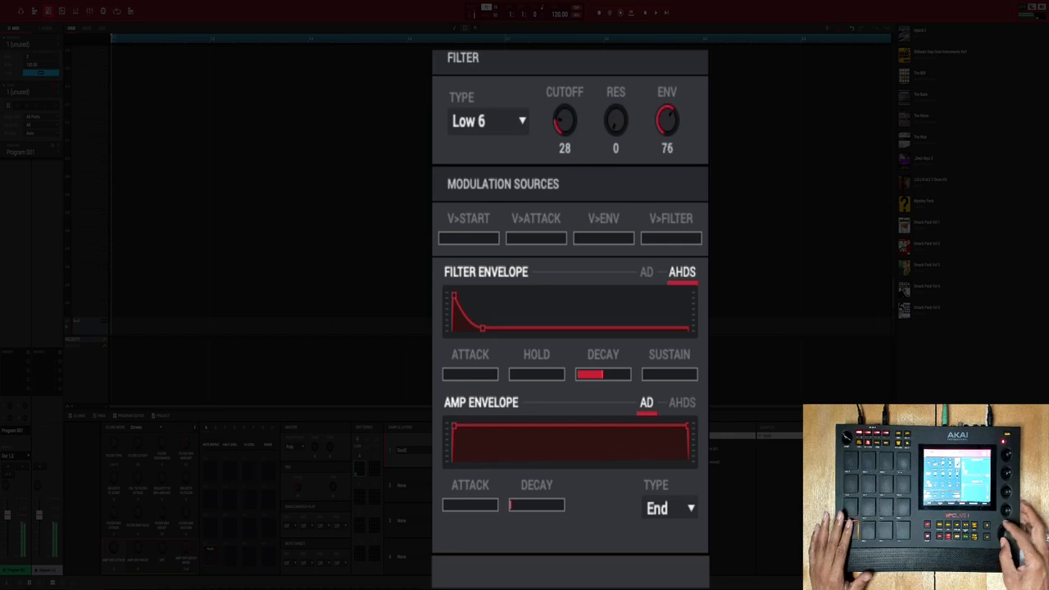
pyautogui.moveTo(667, 122); pyautogui.dragTo(667, 131)
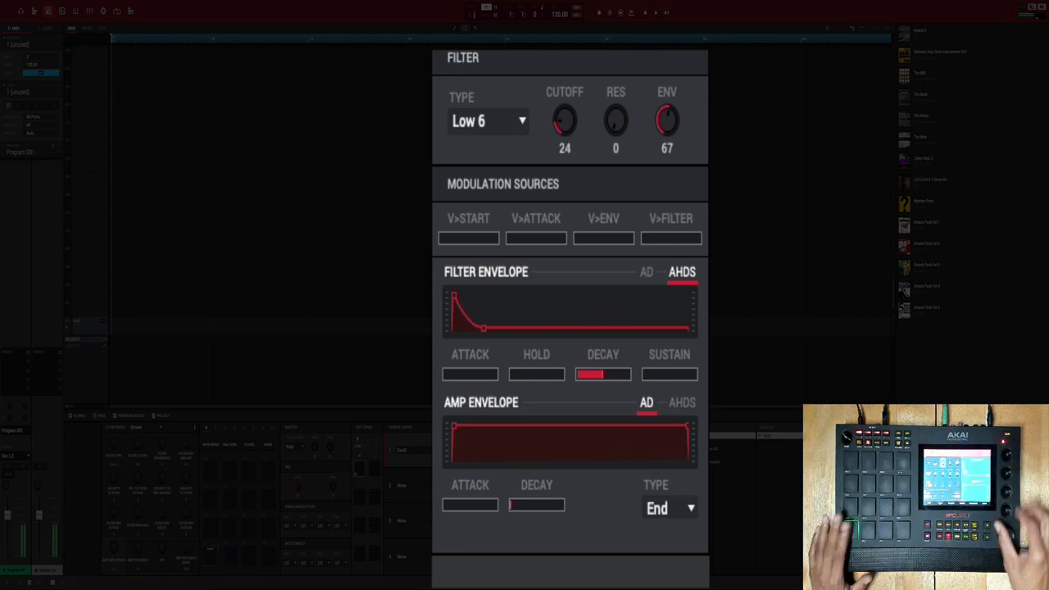
pyautogui.moveTo(564, 122); pyautogui.dragTo(564, 139)
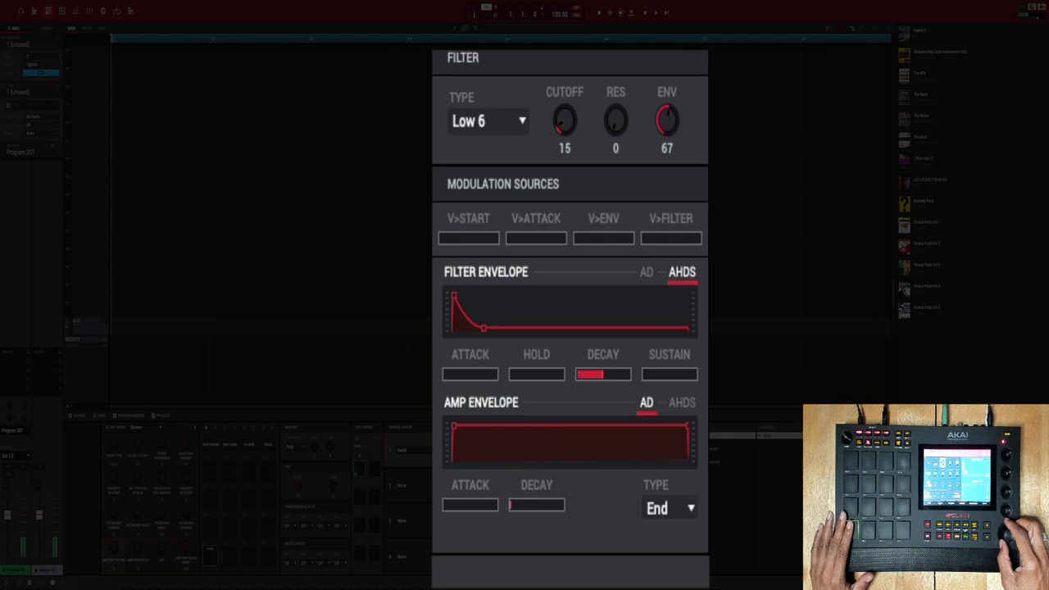